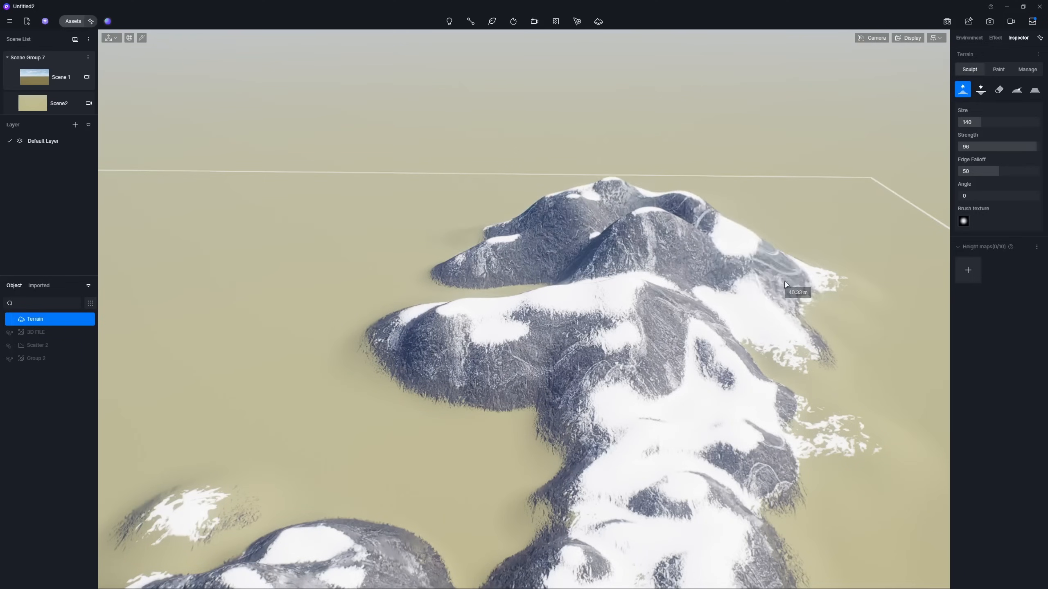
Step: Raise the snowy terrain into taller peaks (Raise brush size 140, strength 98), then flatten the tops
{"action": "left_click", "coordinate": [1035, 89]}
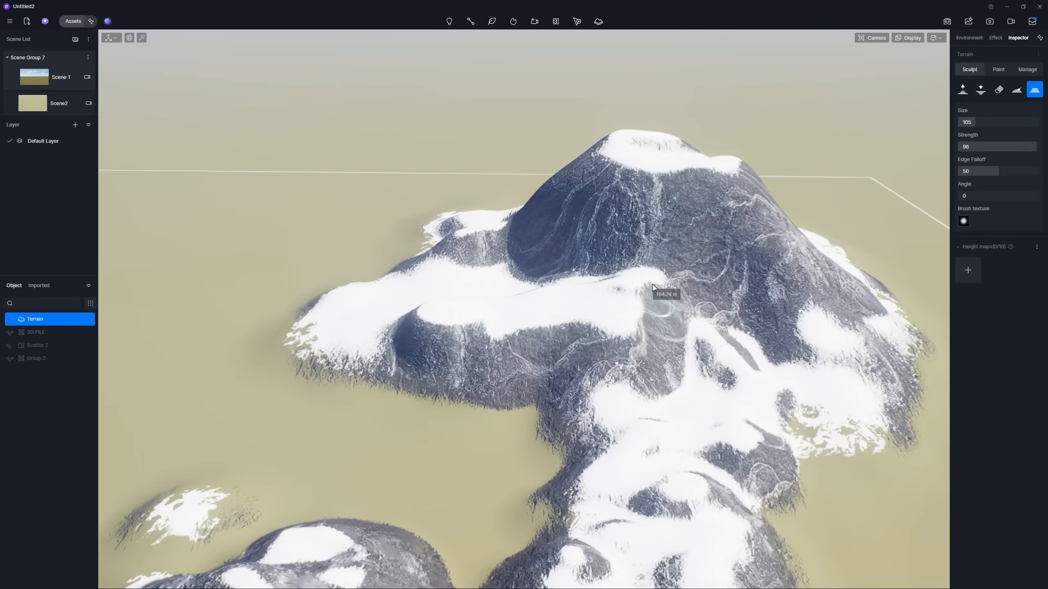
{"action": "left_click", "coordinate": [58, 102]}
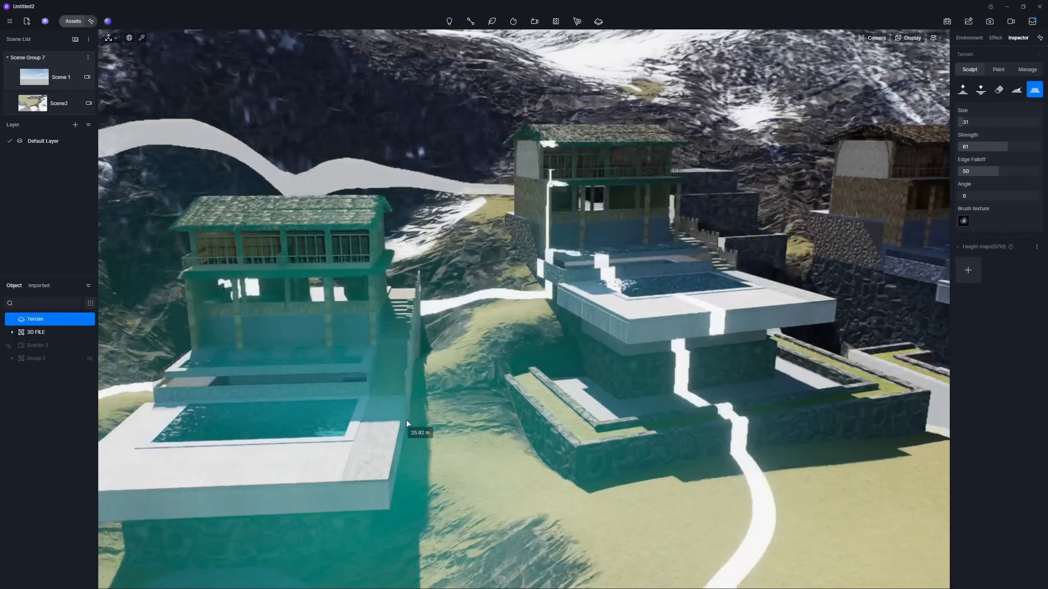
Step: Level the ground beside the front villa with a size-31, strength-61 Flatten brush
{"action": "left_click_drag", "start_coordinate": [407, 422], "coordinate": [326, 389]}
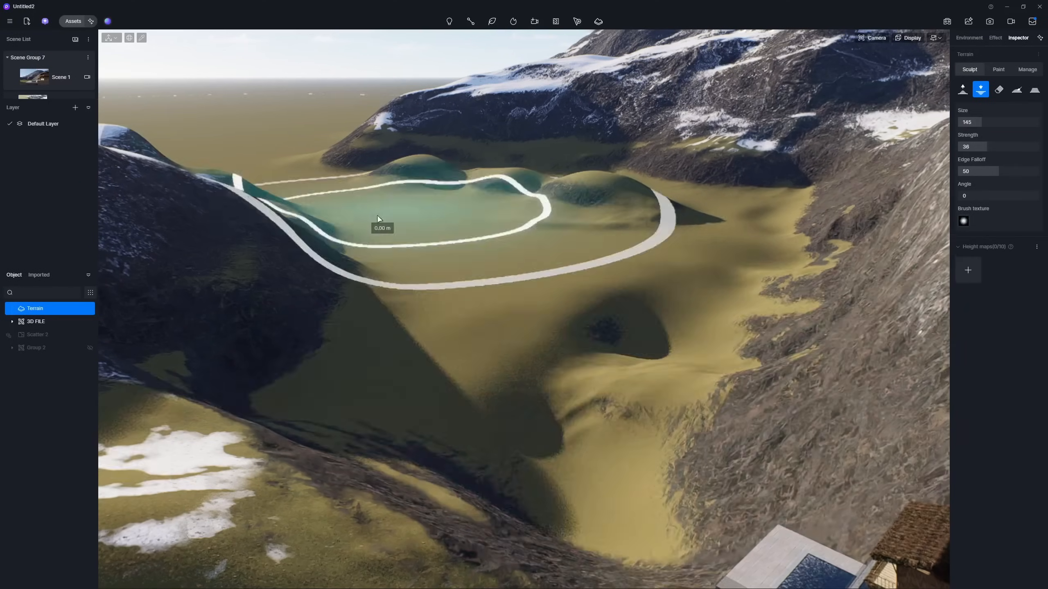
Step: Dig the valley floor with a size-145 Lower brush and flatten slope patches (size 43, strength 45)
{"action": "left_click", "coordinate": [1035, 88]}
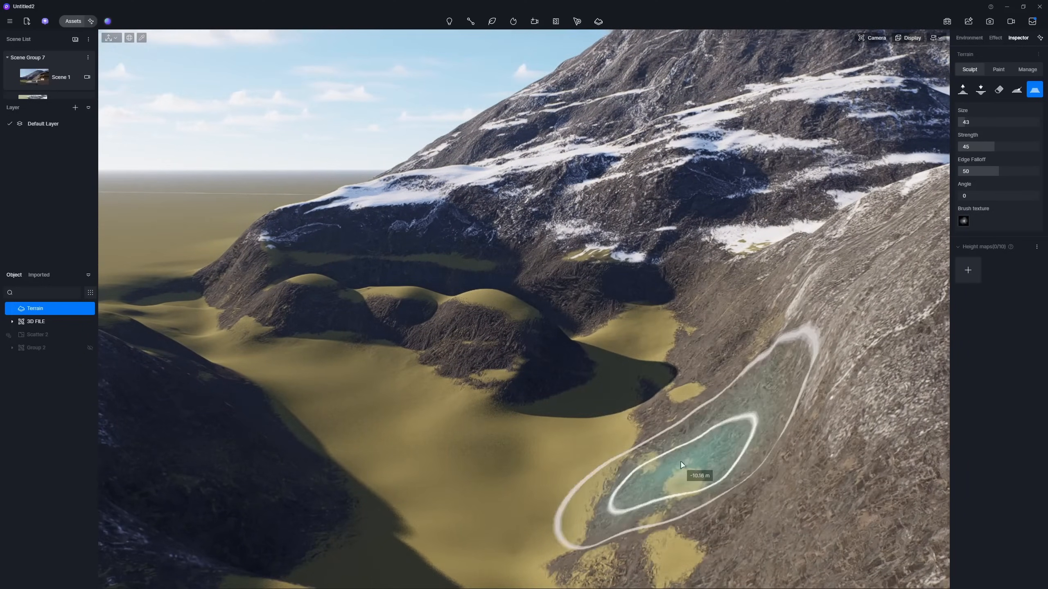
{"action": "left_click", "coordinate": [980, 89]}
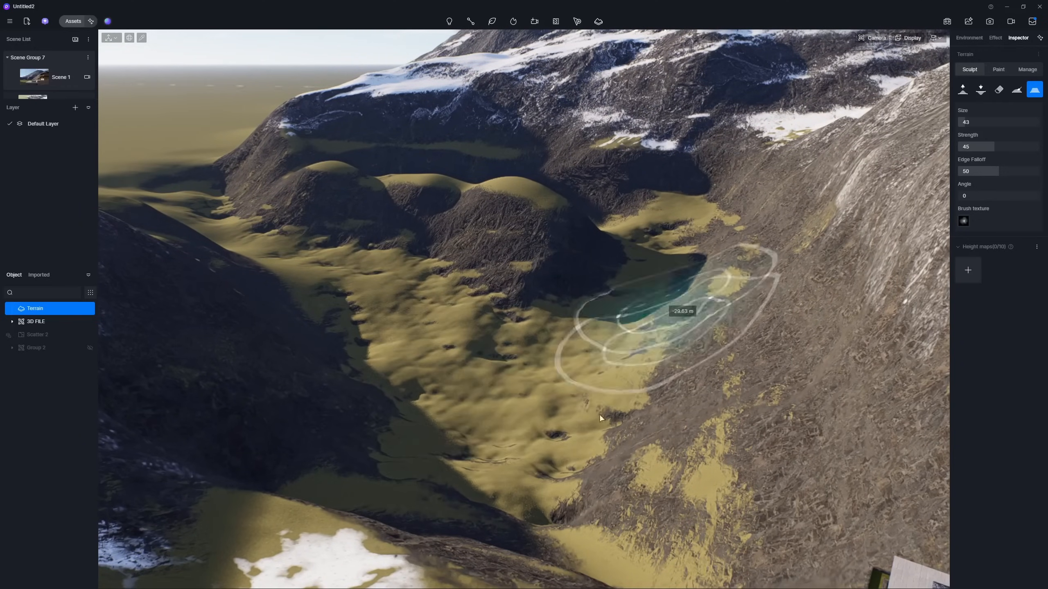
{"action": "left_click", "coordinate": [998, 69]}
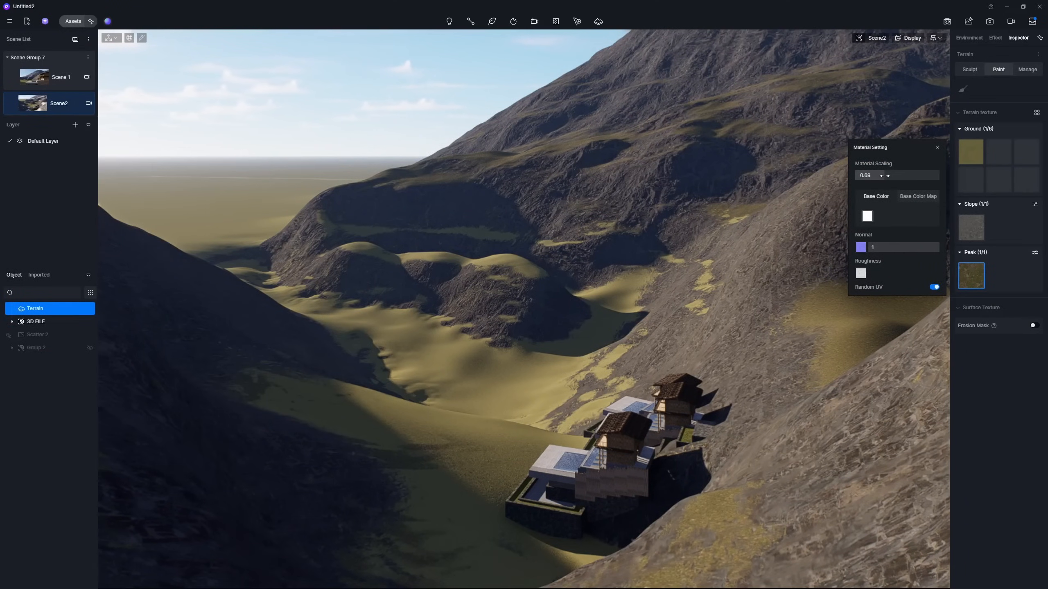
Step: Tune Peak texture scaling and Slope colour, widening Slope Range to 8.7 with Weathering 79
{"action": "left_click", "coordinate": [888, 175]}
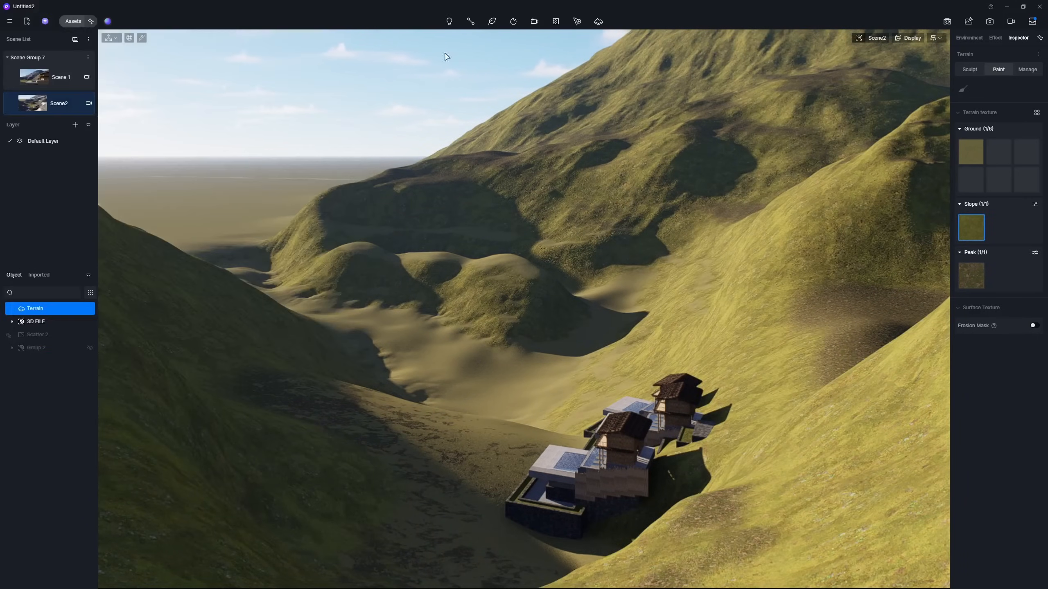
{"action": "left_click", "coordinate": [969, 227]}
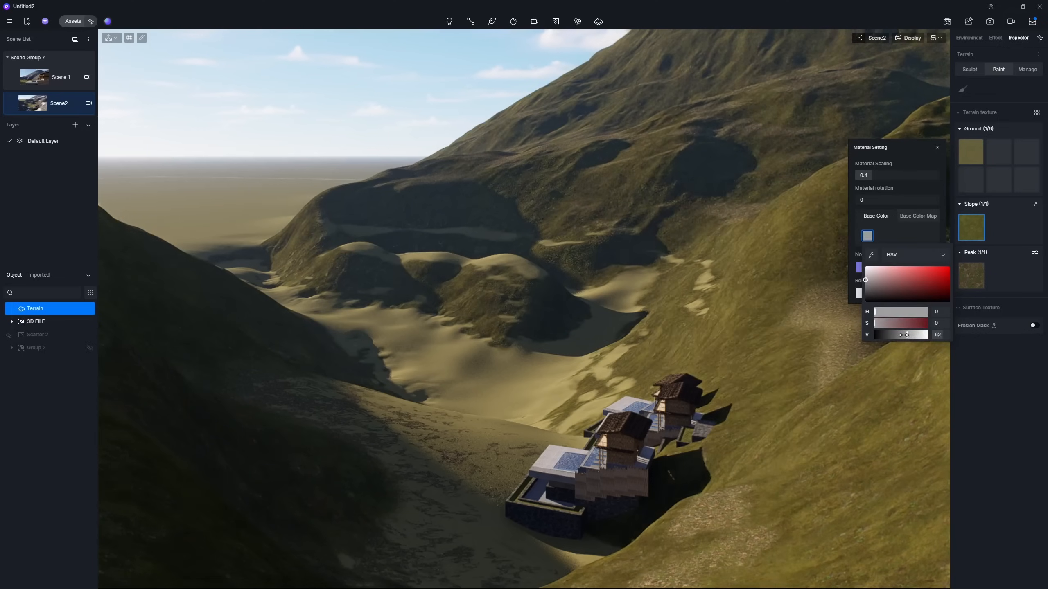
{"action": "left_click", "coordinate": [1035, 204]}
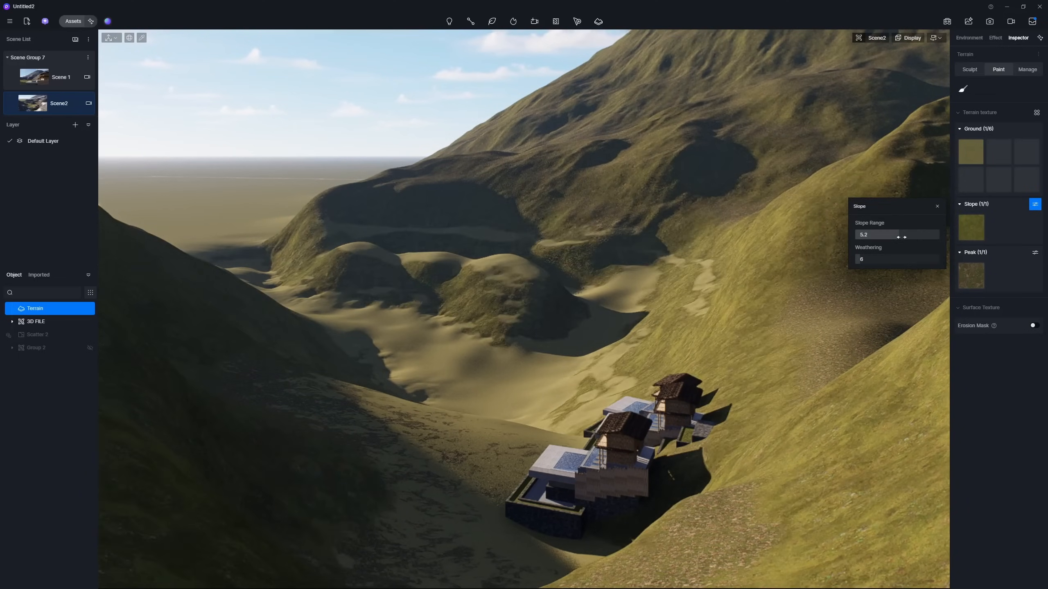
{"action": "left_click", "coordinate": [971, 227]}
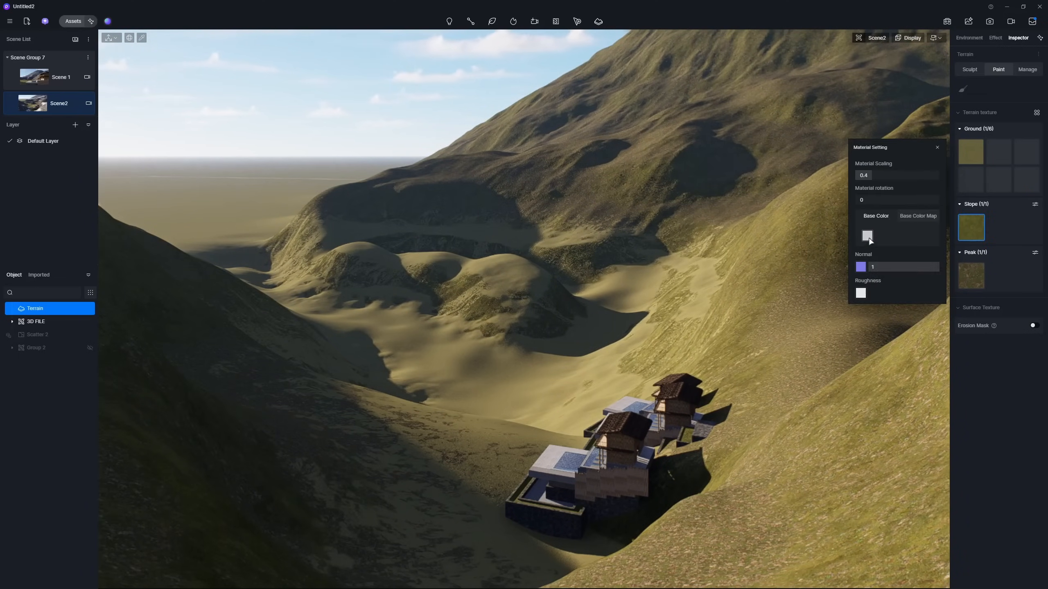
{"action": "left_click", "coordinate": [1035, 252]}
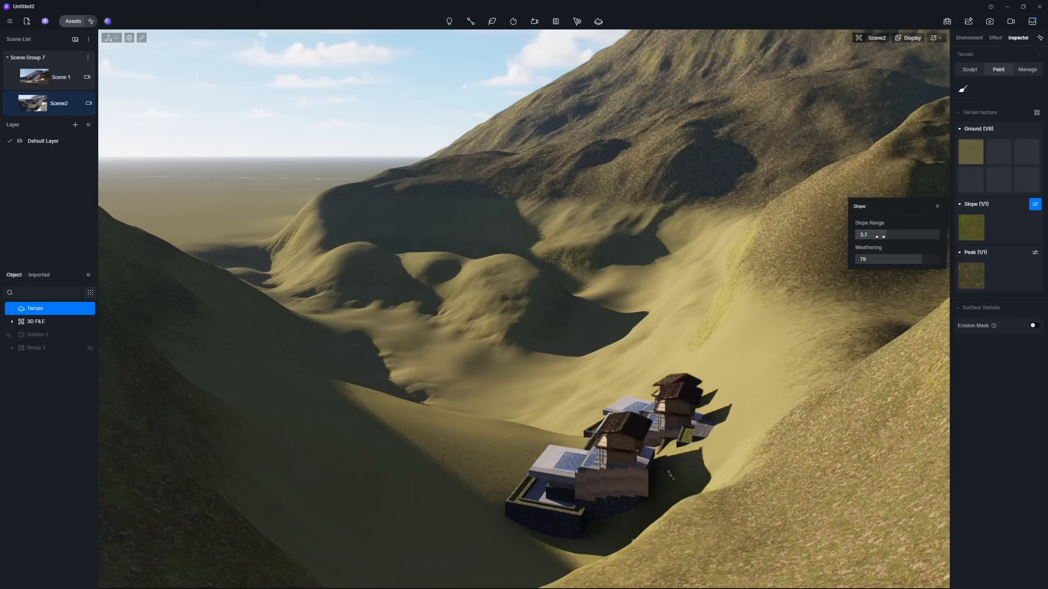
{"action": "left_click_drag", "start_coordinate": [875, 234], "coordinate": [908, 234]}
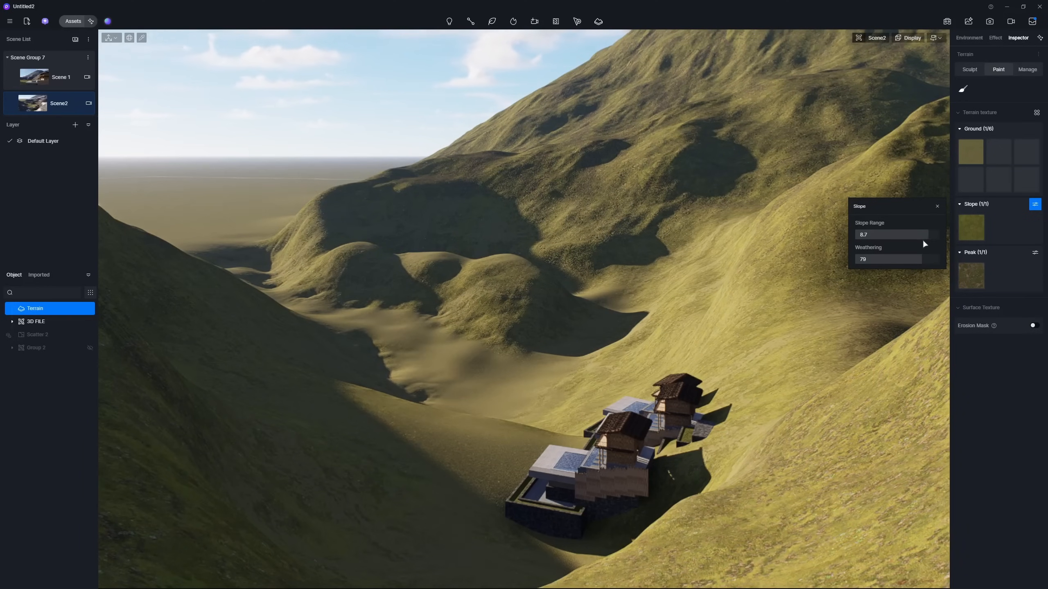
Step: Add two sand textures to the Ground slots and tint the slope grass greener
{"action": "left_click", "coordinate": [998, 151]}
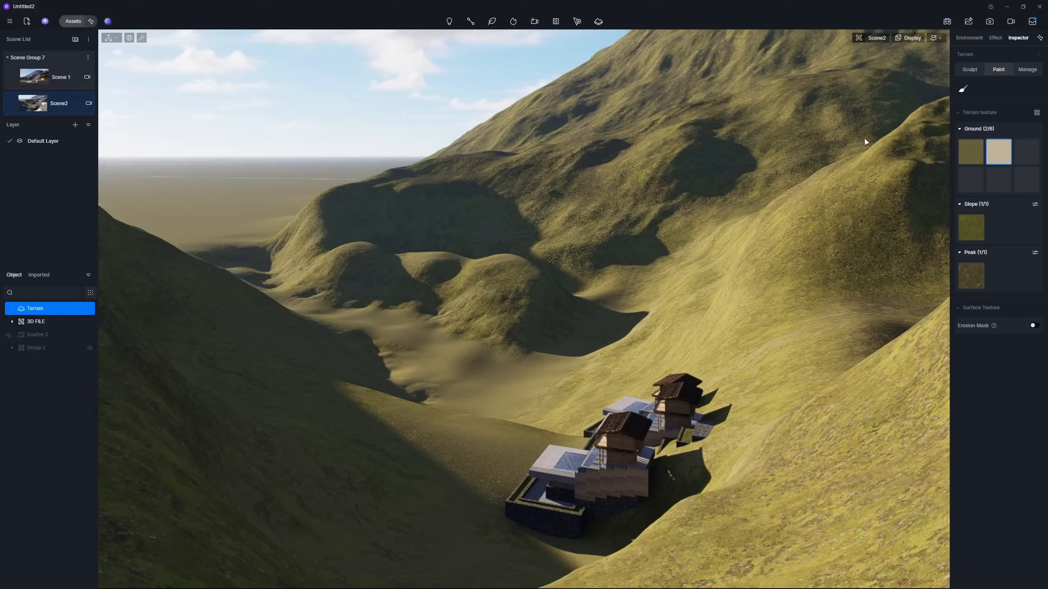
{"action": "left_click", "coordinate": [962, 89]}
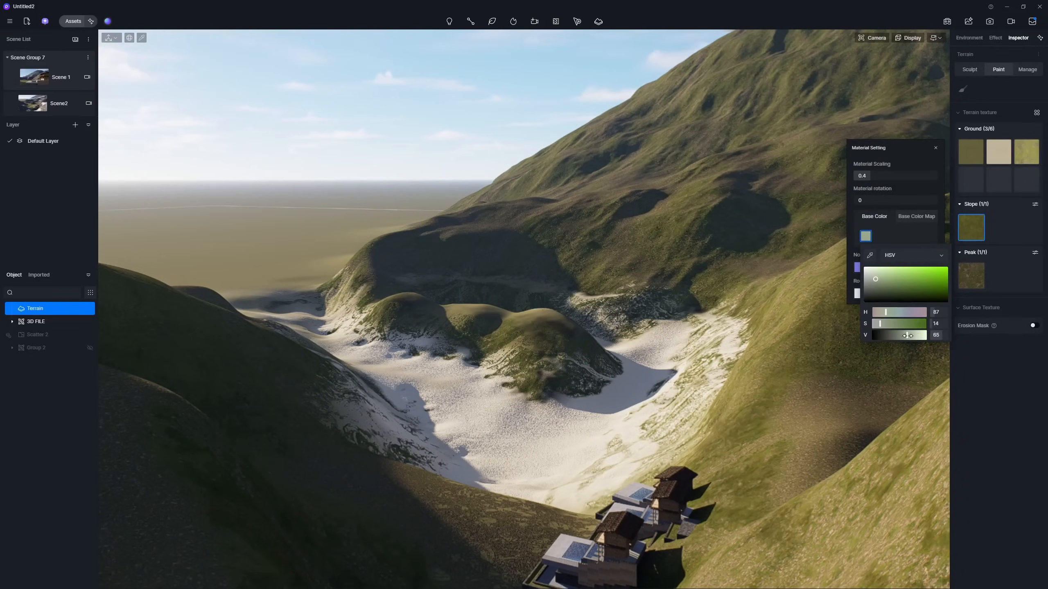
{"action": "left_click", "coordinate": [58, 103]}
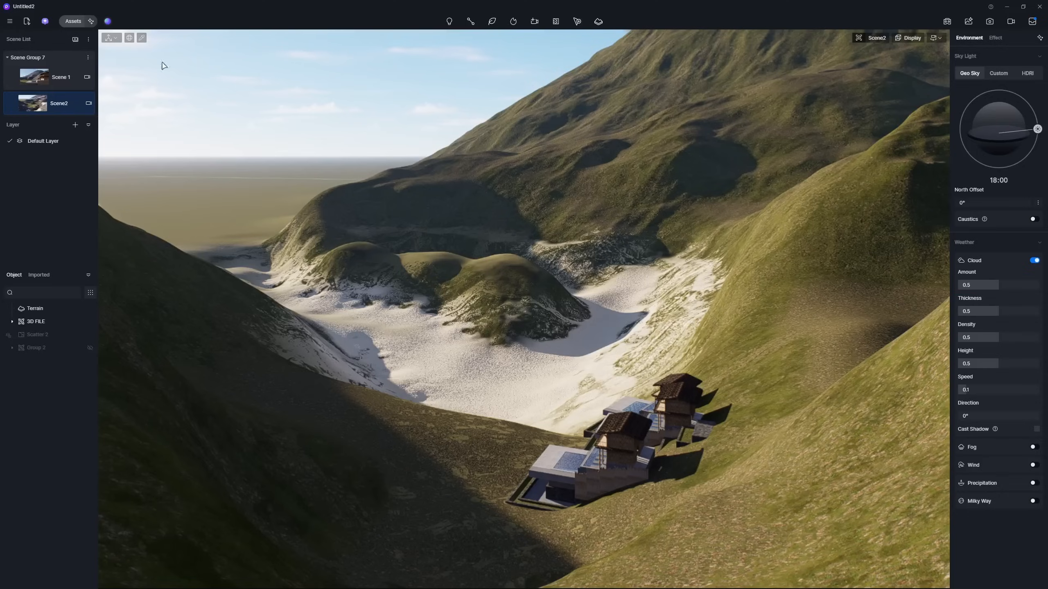
Step: Add a Water-material plane with turquoise base colour, Normal 0.3 and Flow Velocity 0.05
{"action": "left_click", "coordinate": [72, 21]}
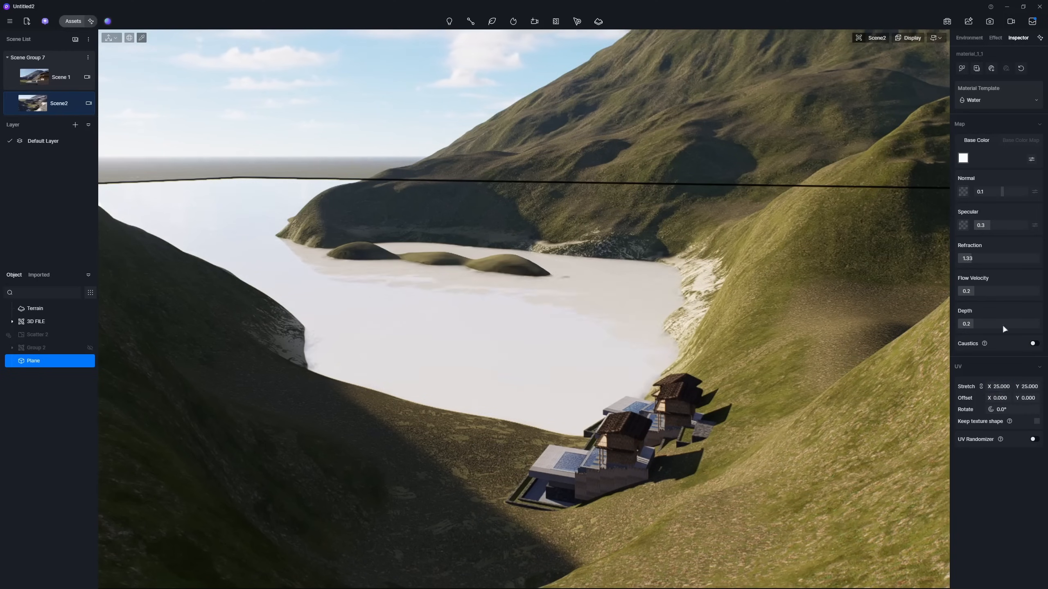
{"action": "left_click", "coordinate": [962, 158]}
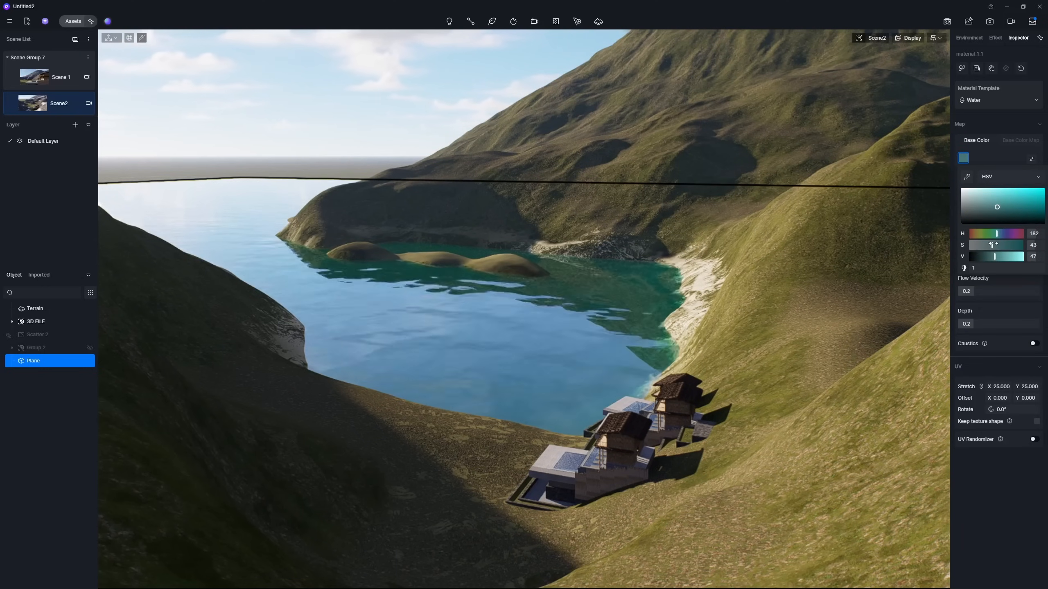
{"action": "left_click", "coordinate": [963, 158]}
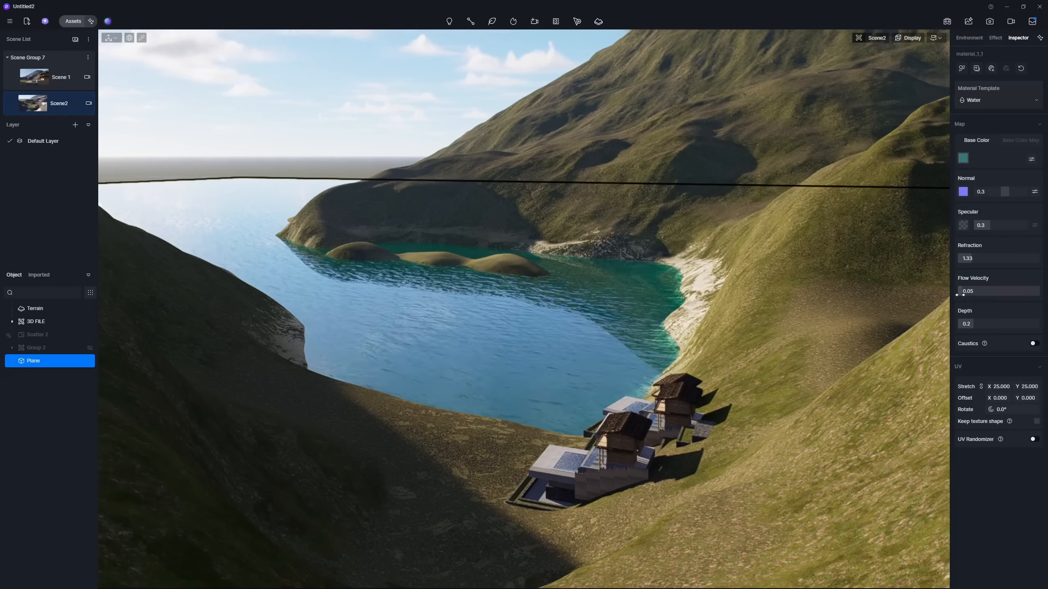
{"action": "left_click", "coordinate": [1032, 439]}
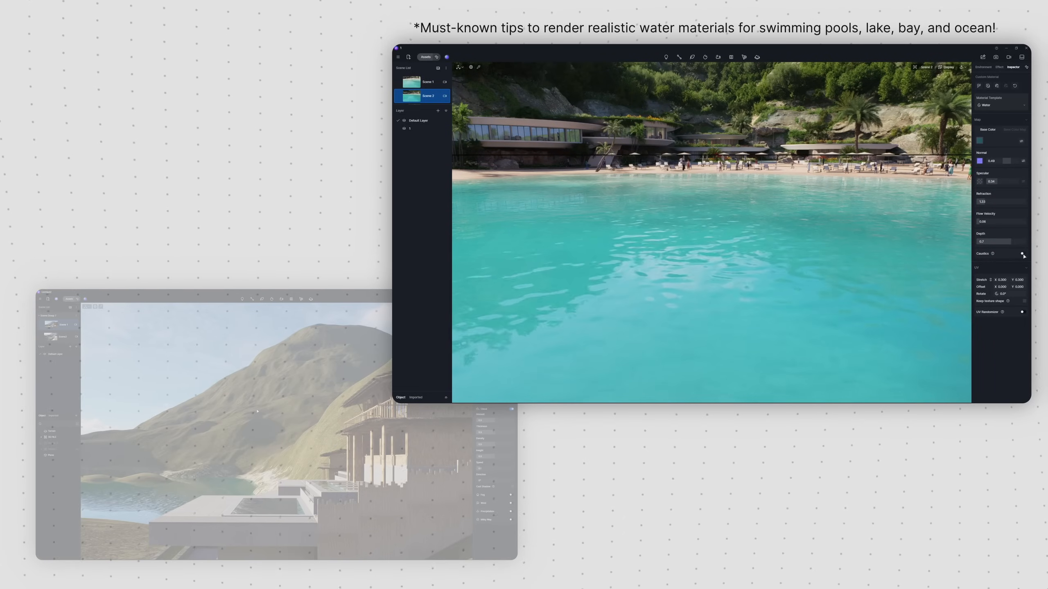
{"action": "left_click", "coordinate": [1021, 253]}
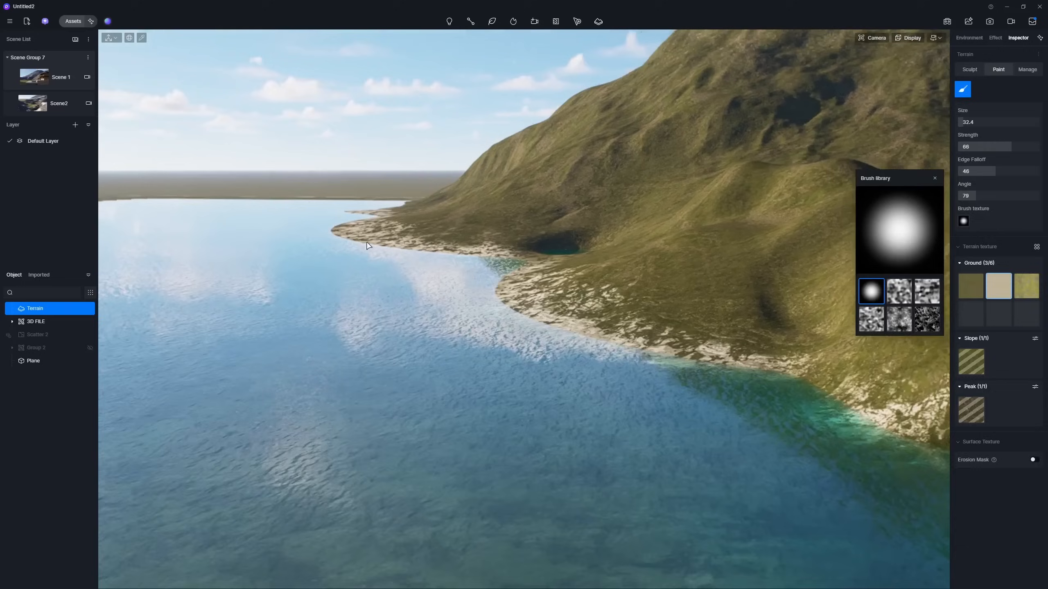
Step: From the Scene2 view, set the terrain's Slope Range to 4.9 and Weathering to 23
{"action": "left_click", "coordinate": [969, 70]}
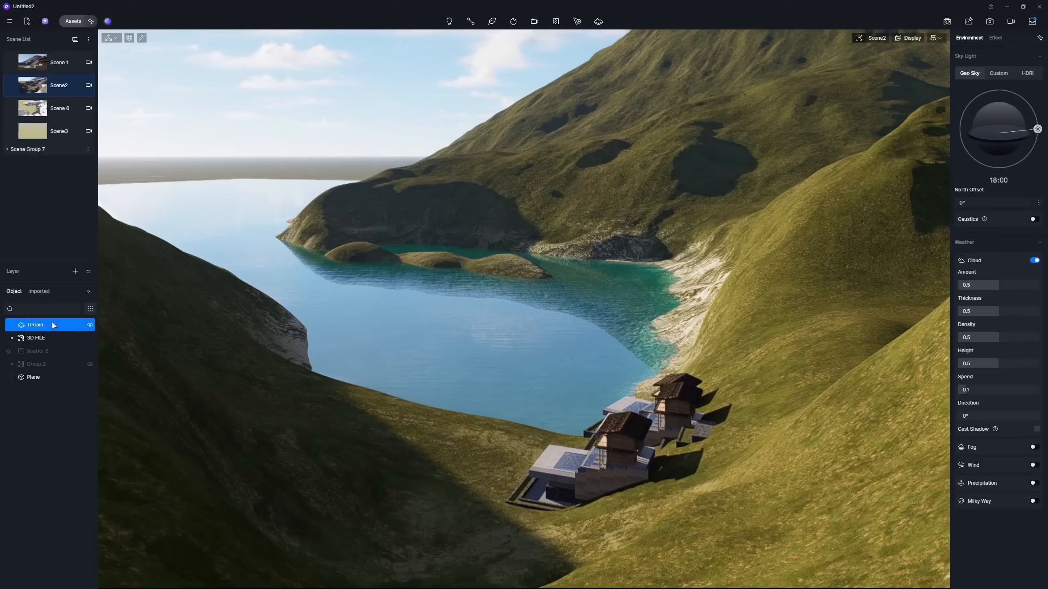
{"action": "left_click", "coordinate": [1018, 37]}
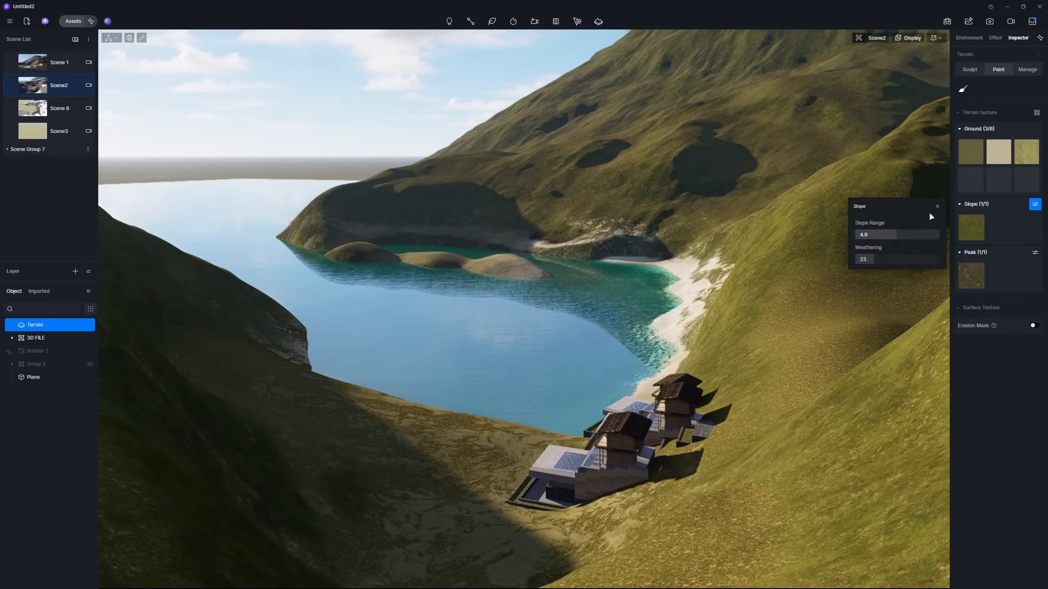
{"action": "left_click", "coordinate": [59, 62]}
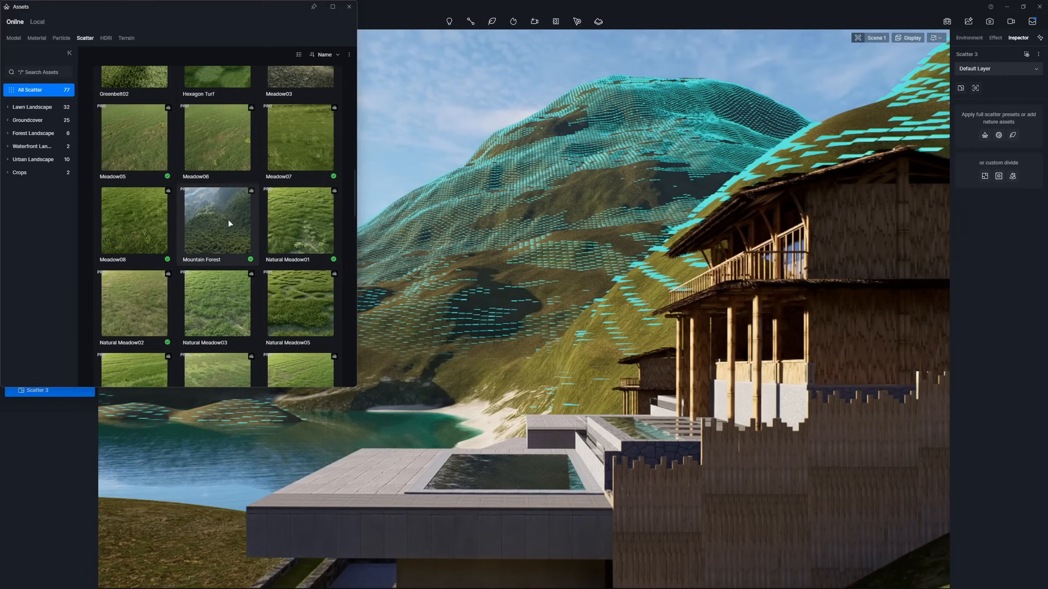
Step: Apply the Mountain Forest scatter preset to Scatter 3 and close the Assets window
{"action": "left_click", "coordinate": [969, 37]}
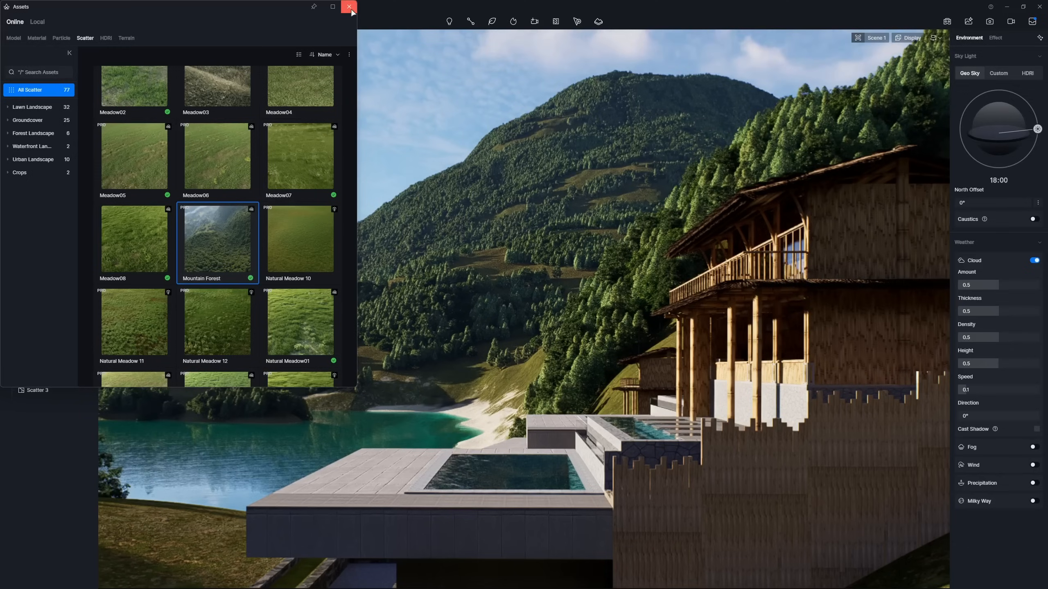
{"action": "left_click", "coordinate": [348, 6]}
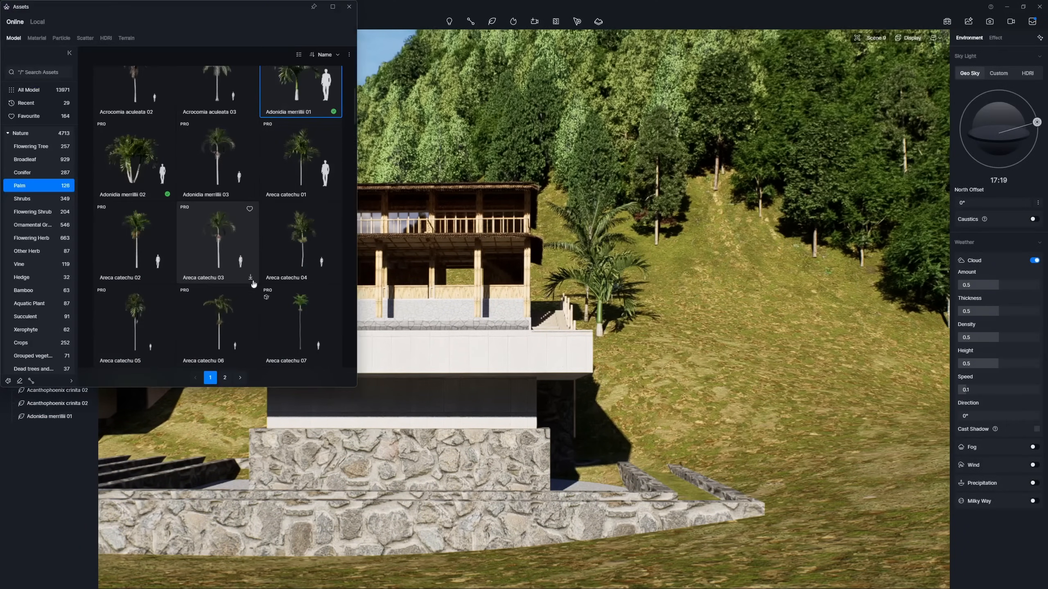
Step: Place palm and Monstera deliciosa models around the villas and fine-tune their placement
{"action": "scroll", "scroll_direction": "down", "scroll_amount": 3}
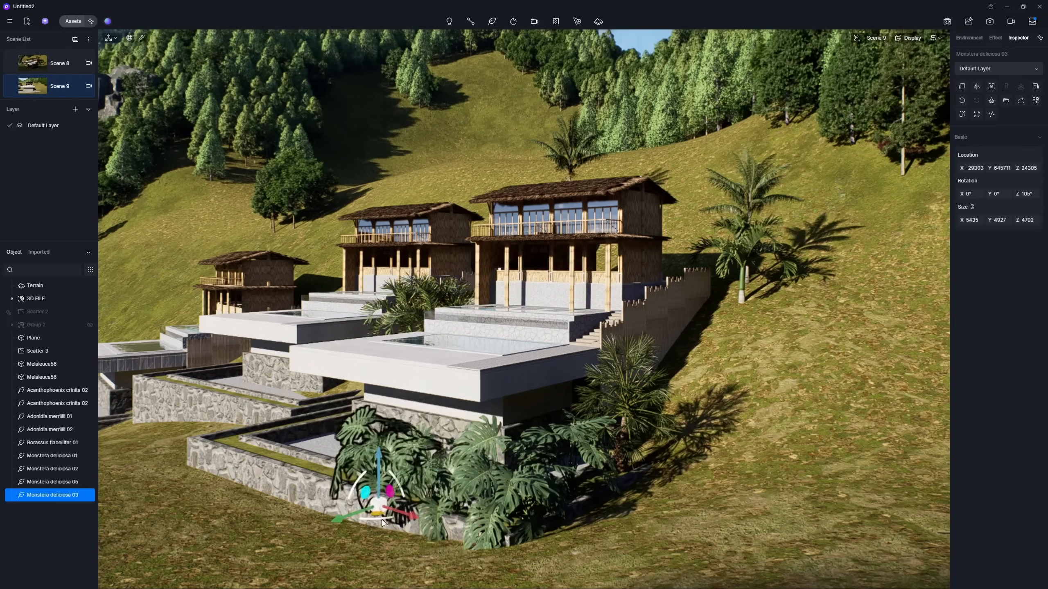
{"action": "left_click", "coordinate": [969, 37]}
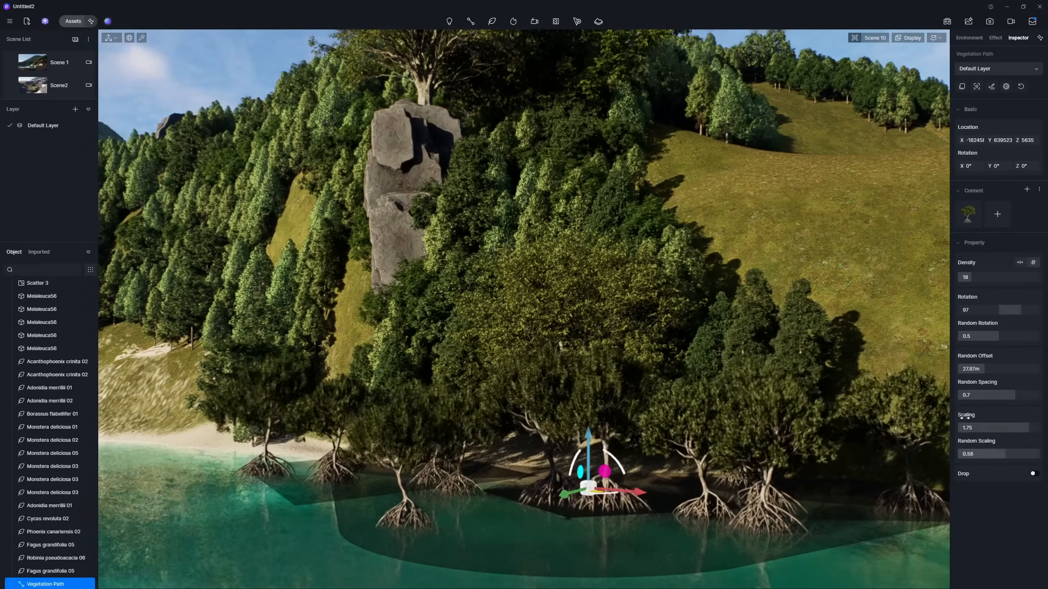
Step: Scale the shoreline path trees, then place Robinia pseudoacacia and Acer negundo trees on the slopes
{"action": "left_click", "coordinate": [968, 37]}
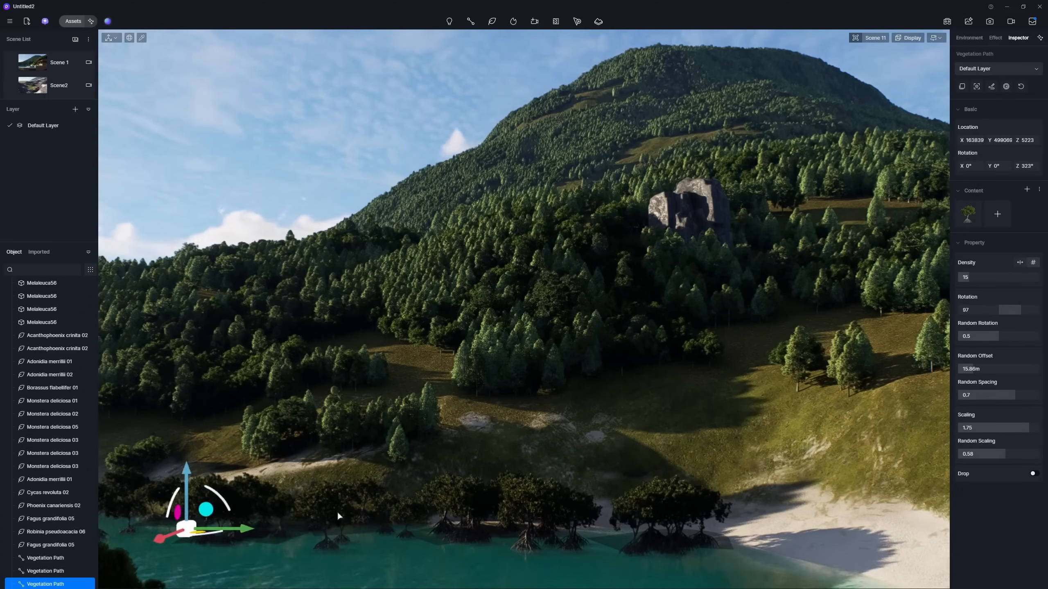
{"action": "left_click", "coordinate": [969, 37]}
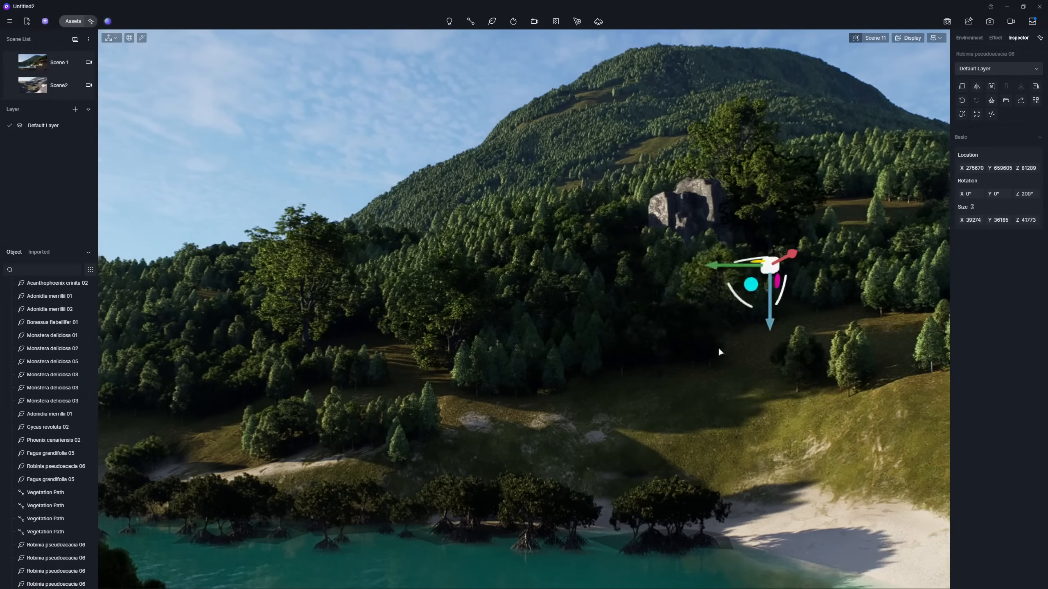
{"action": "left_click_drag", "start_coordinate": [752, 284], "coordinate": [548, 220]}
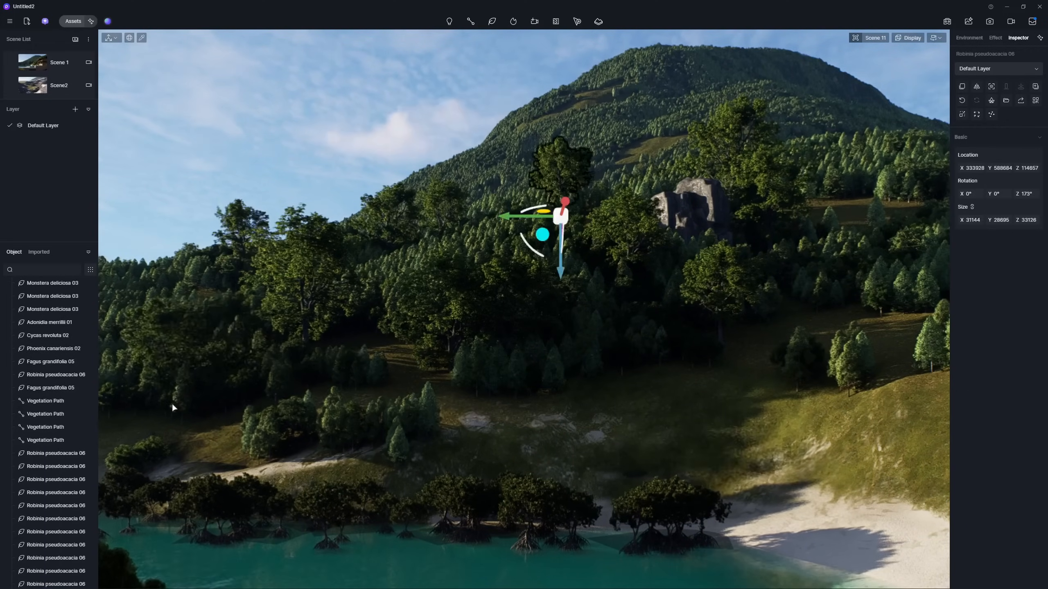
{"action": "left_click", "coordinate": [969, 37]}
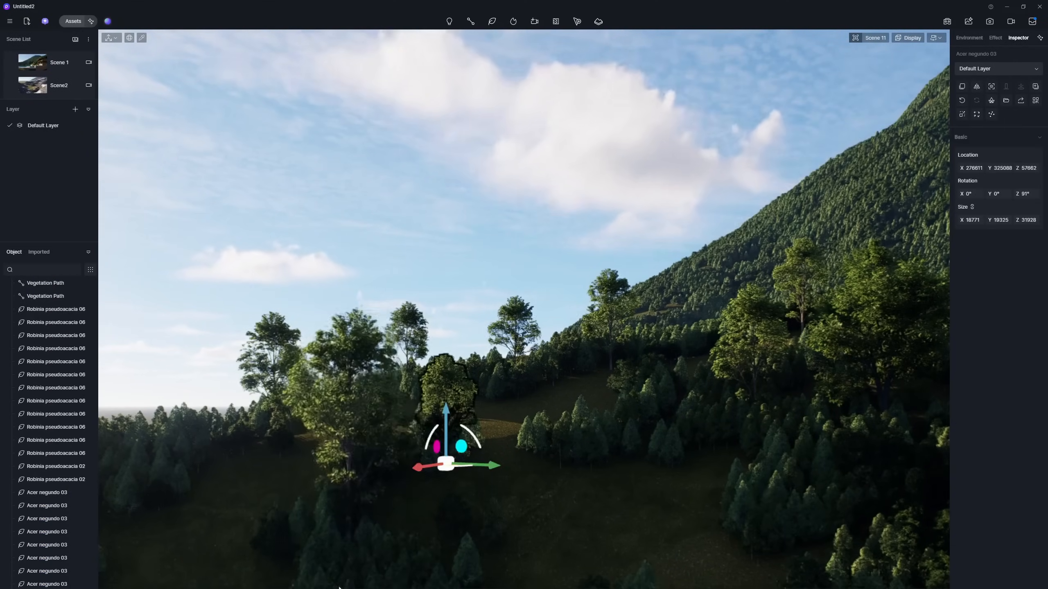
{"action": "left_click", "coordinate": [968, 38]}
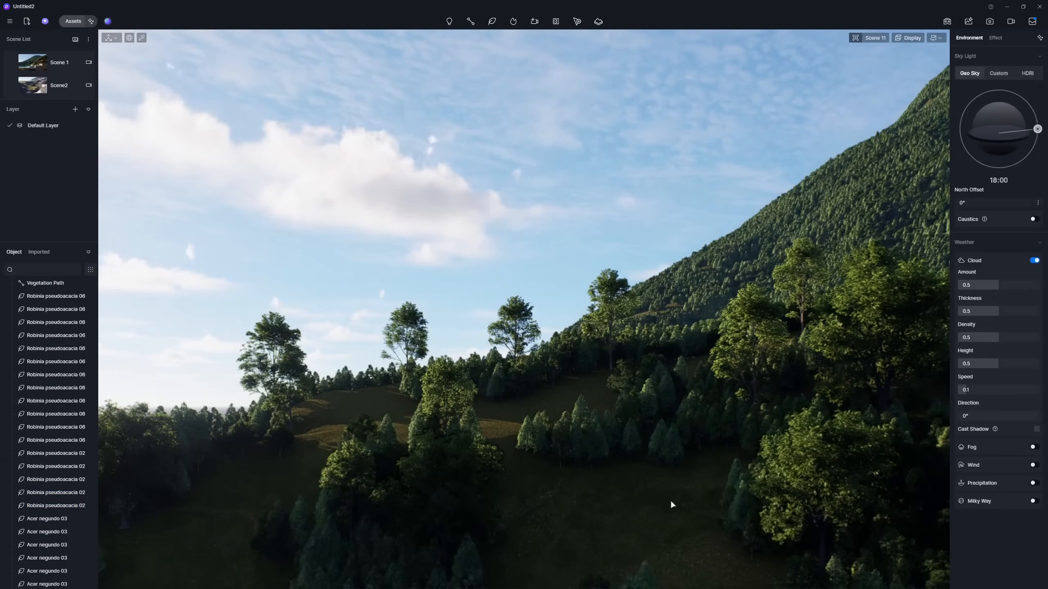
{"action": "left_click", "coordinate": [59, 62]}
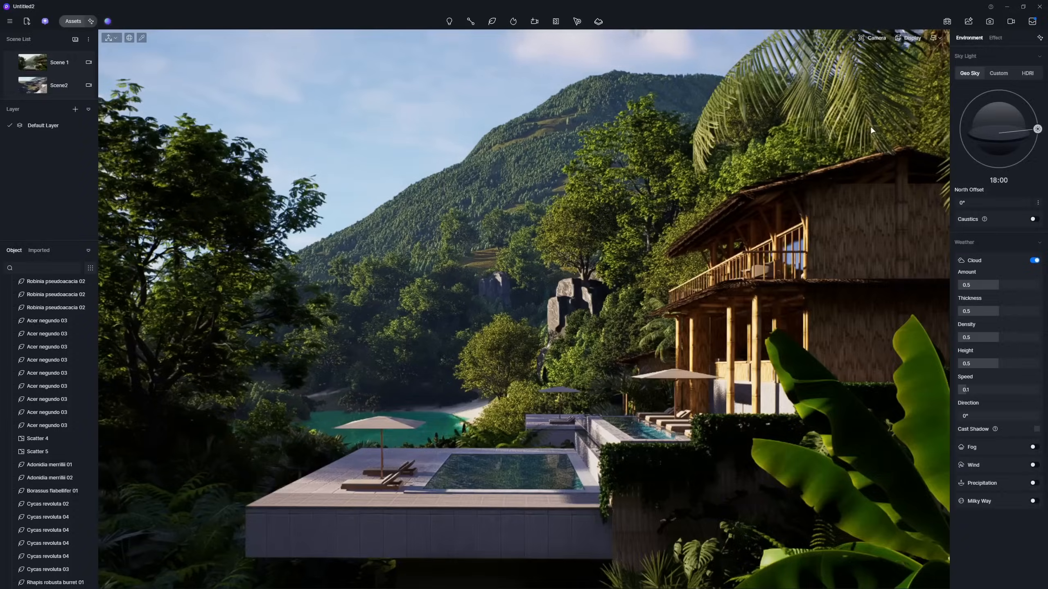
Step: Switch the sky light to HDRI rotated to 191.7°, and glance at camera exposure settings
{"action": "left_click", "coordinate": [1026, 72]}
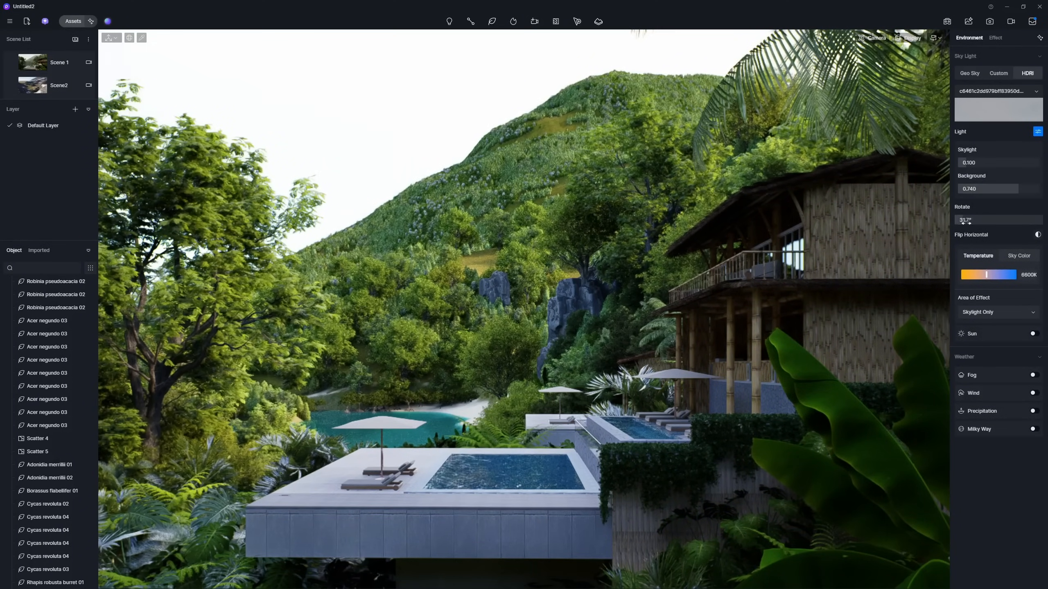
{"action": "left_click_drag", "start_coordinate": [969, 220], "coordinate": [995, 219]}
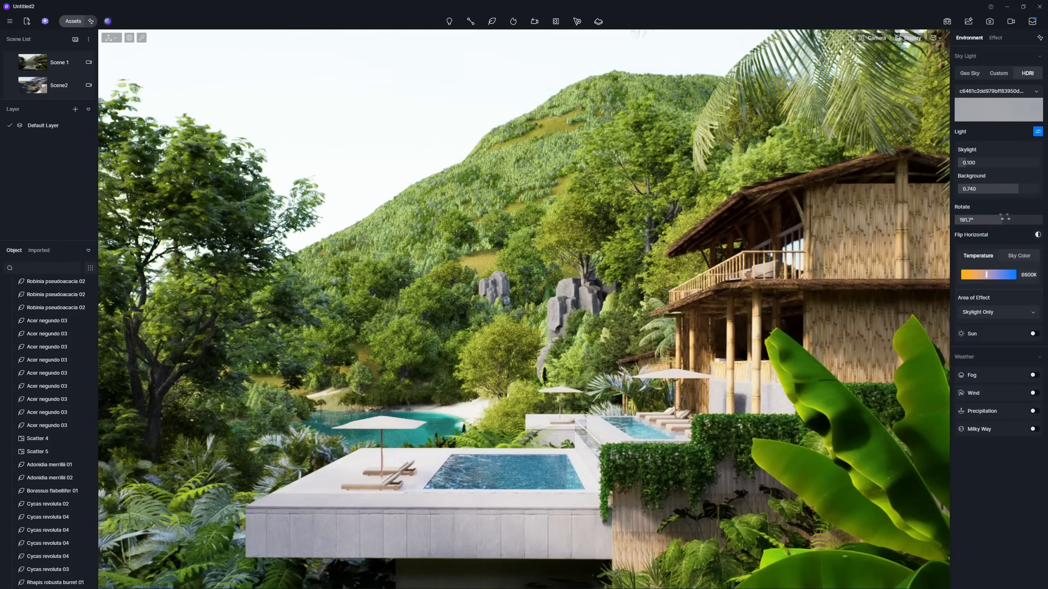
{"action": "left_click", "coordinate": [873, 37]}
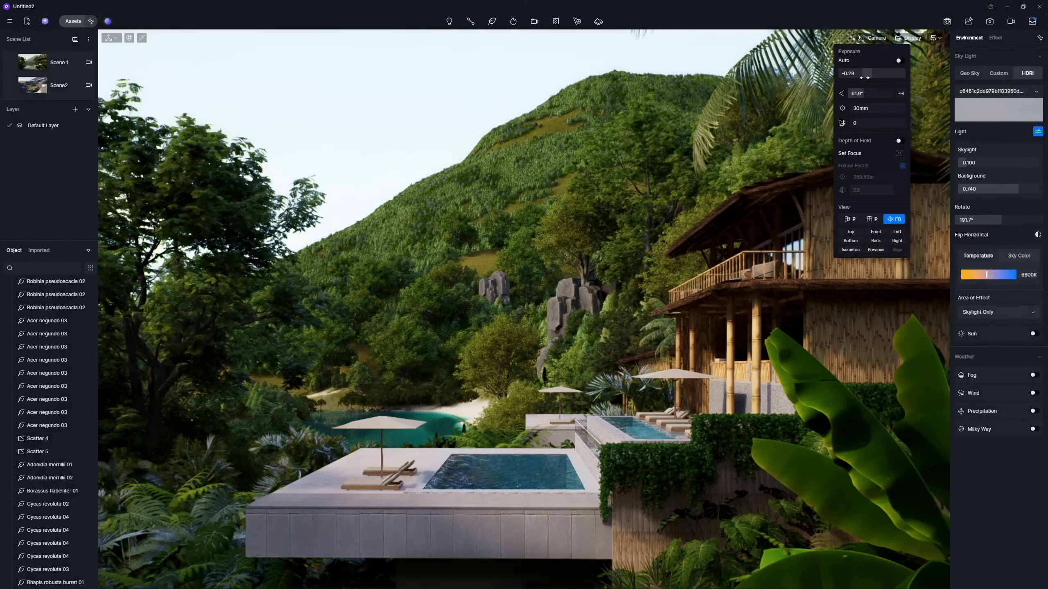
{"action": "left_click", "coordinate": [1034, 334]}
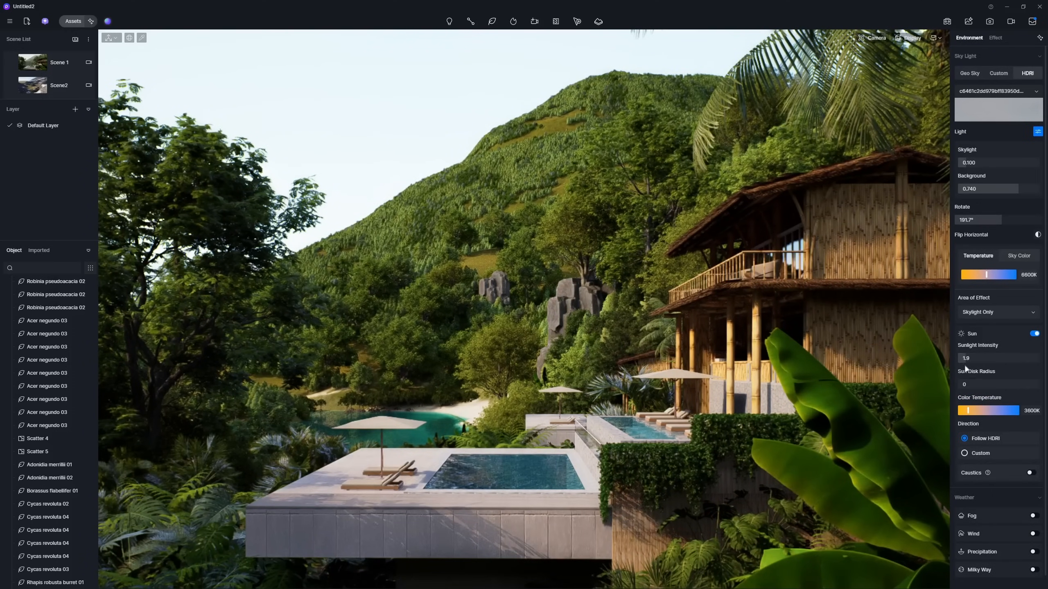
Step: Widen the sun disk radius to 4.3 and turn on fog at 0.02
{"action": "left_click_drag", "start_coordinate": [964, 384], "coordinate": [992, 384]}
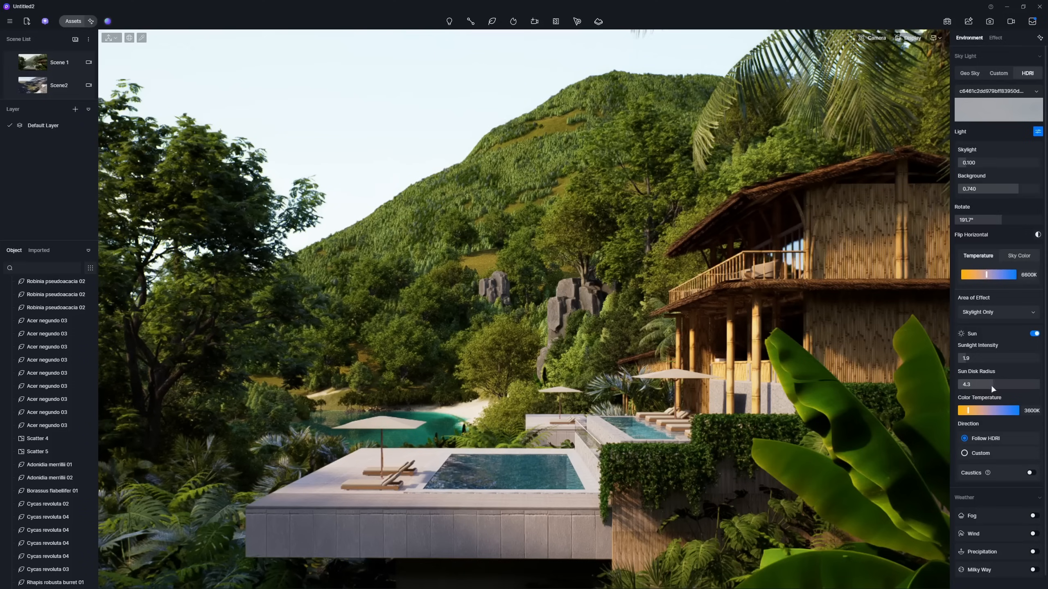
{"action": "left_click", "coordinate": [1034, 370]}
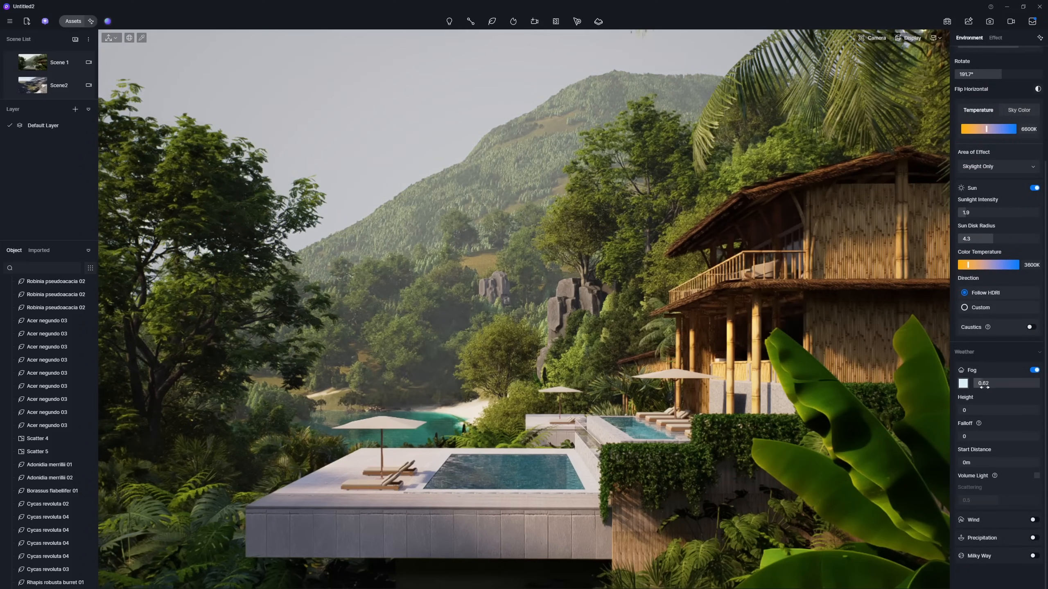